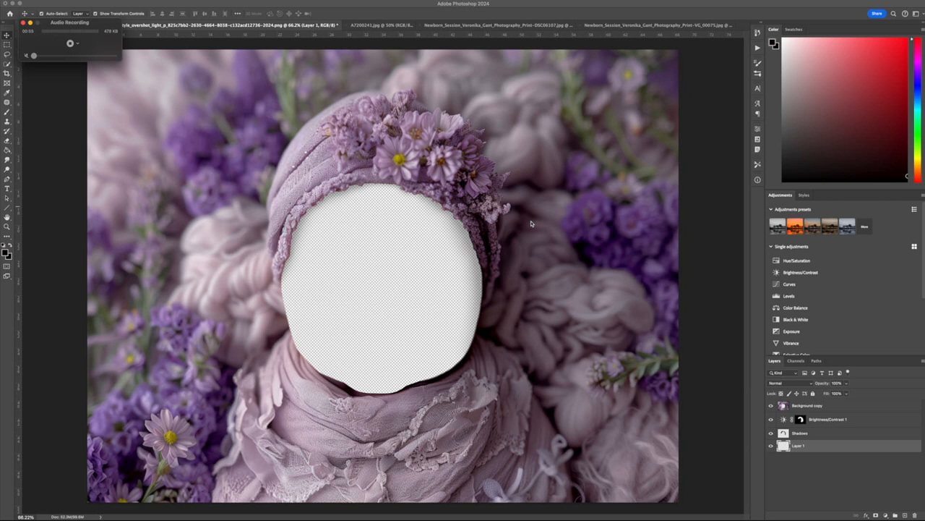
{"action": "mouse_move", "coordinate": [460, 327]}
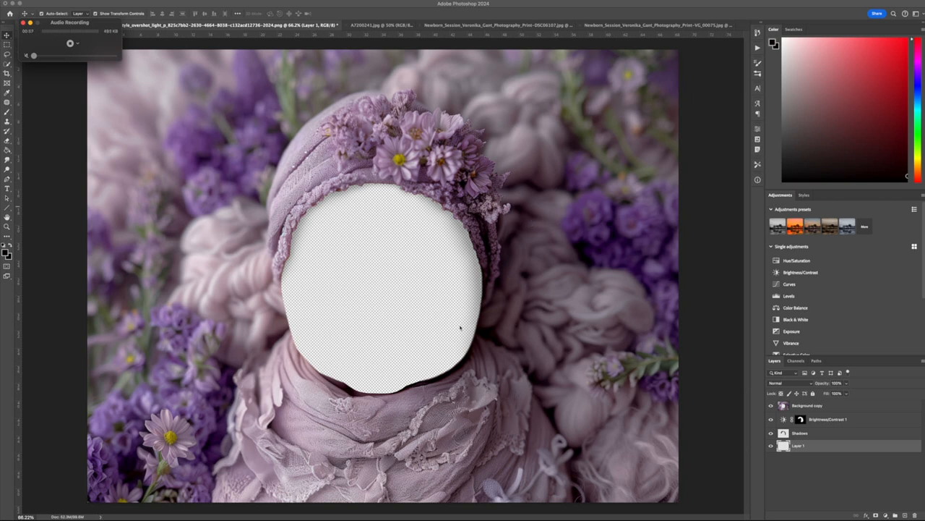
{"action": "mouse_move", "coordinate": [526, 324]}
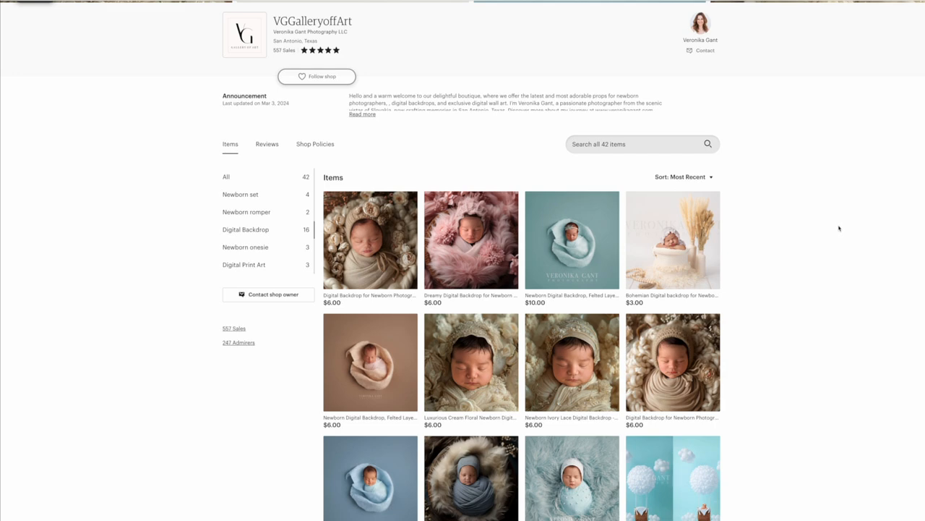
{"action": "mouse_move", "coordinate": [846, 228]}
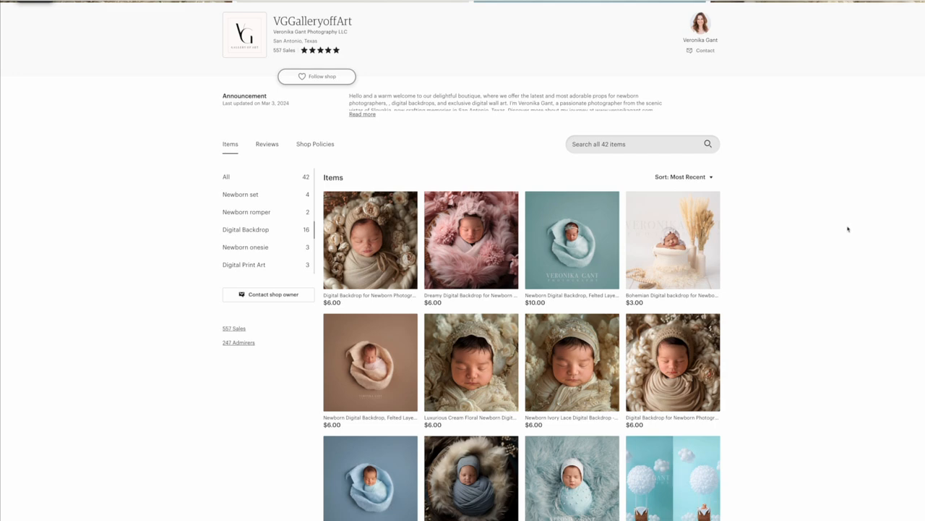
Scroll down the Etsy shop grid toward the teal newborn backdrop listing
{"action": "scroll", "scroll_direction": "down", "scroll_amount": 3}
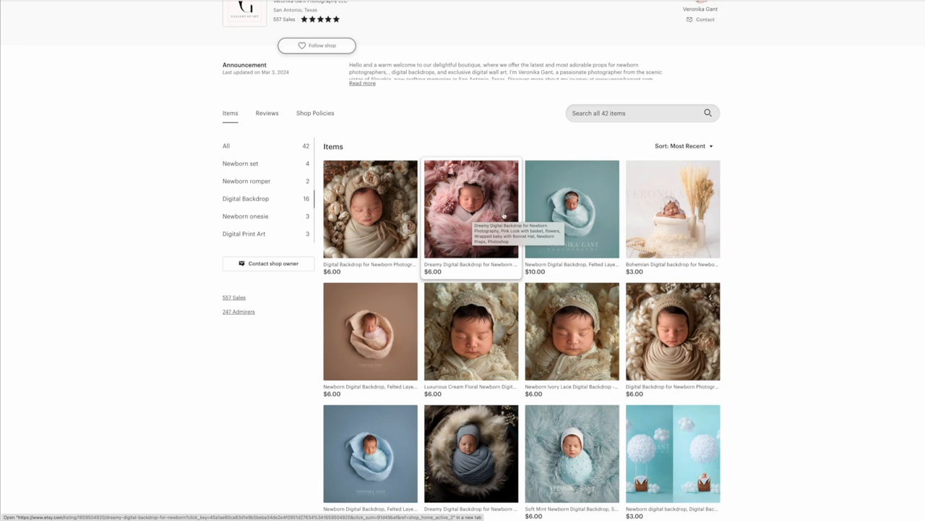
{"action": "mouse_move", "coordinate": [485, 326]}
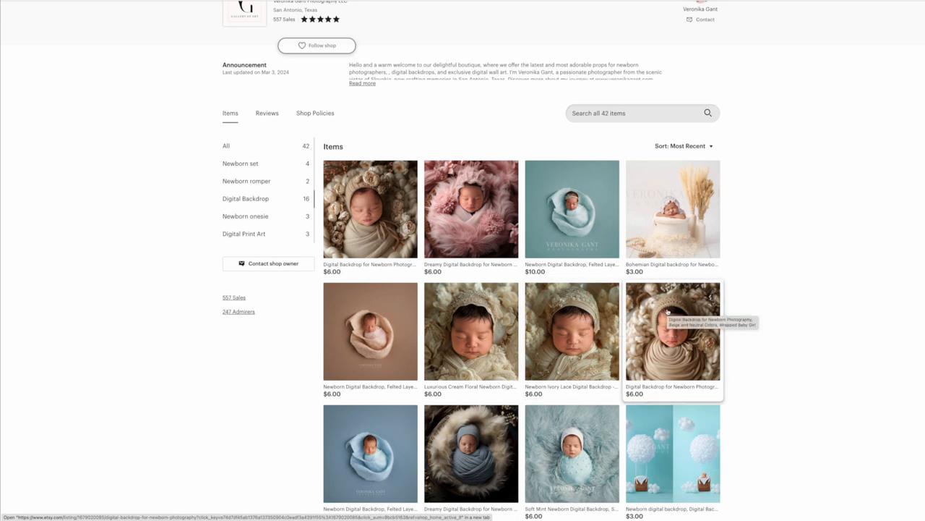
{"action": "scroll", "scroll_direction": "down", "scroll_amount": 3}
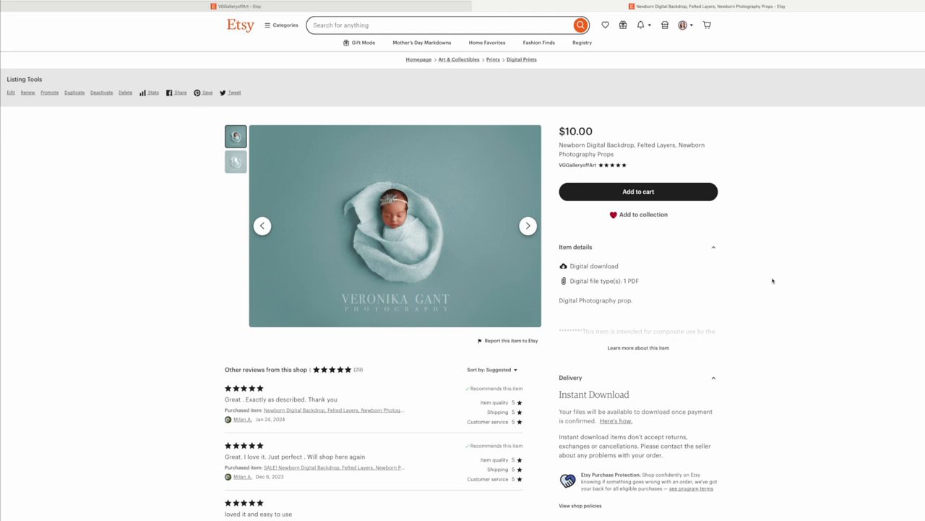
{"action": "mouse_move", "coordinate": [428, 226]}
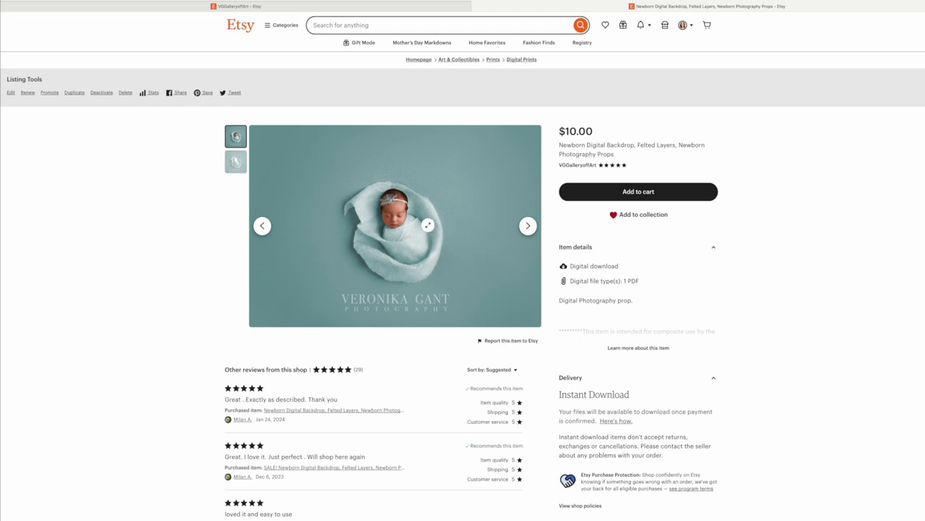
{"action": "mouse_move", "coordinate": [382, 201]}
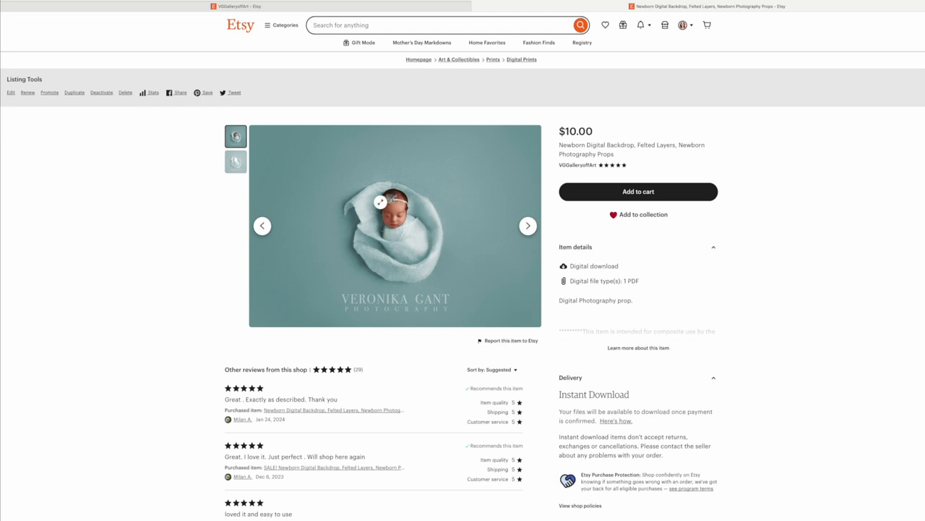
{"action": "mouse_move", "coordinate": [435, 229]}
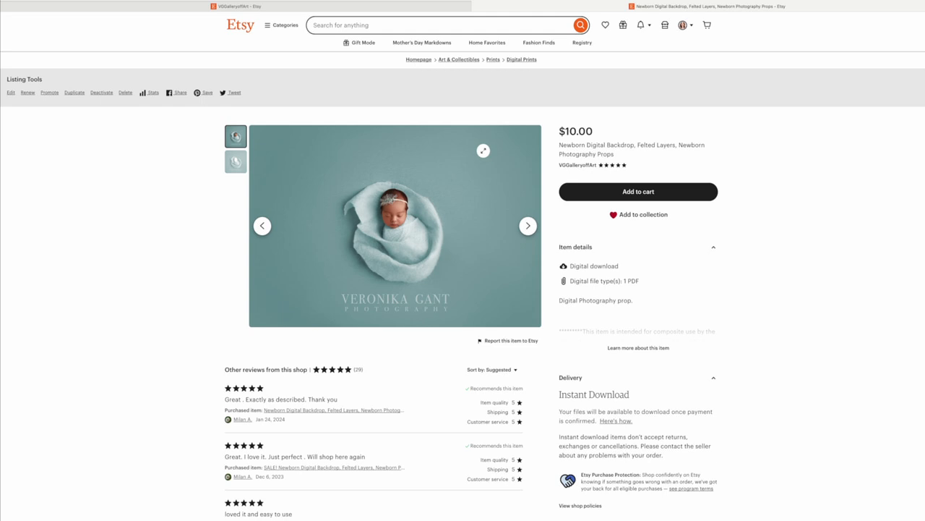
{"action": "mouse_move", "coordinate": [292, 113]}
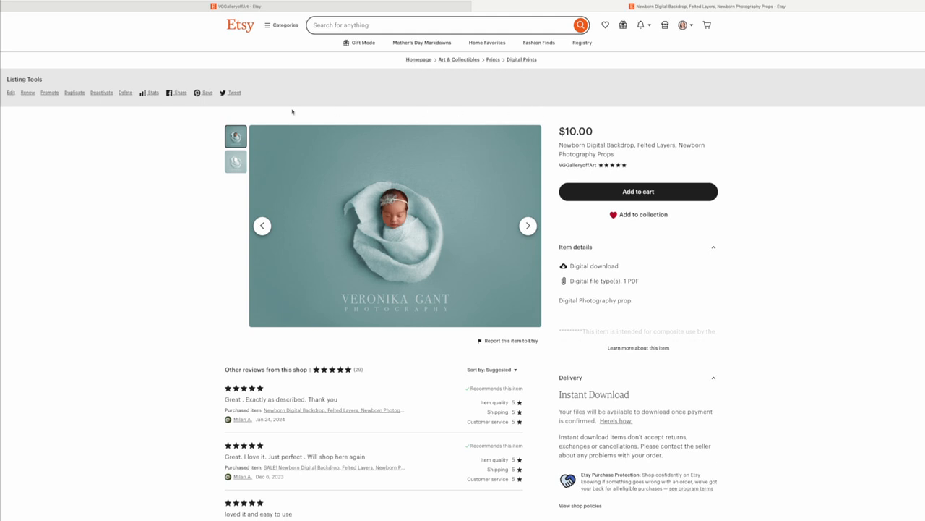
{"action": "mouse_move", "coordinate": [219, 117]}
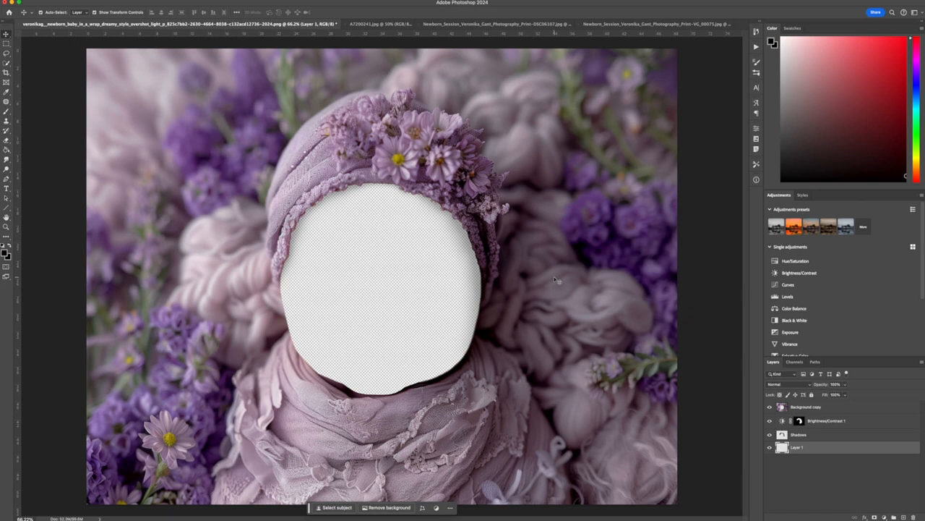
{"action": "mouse_move", "coordinate": [555, 281]}
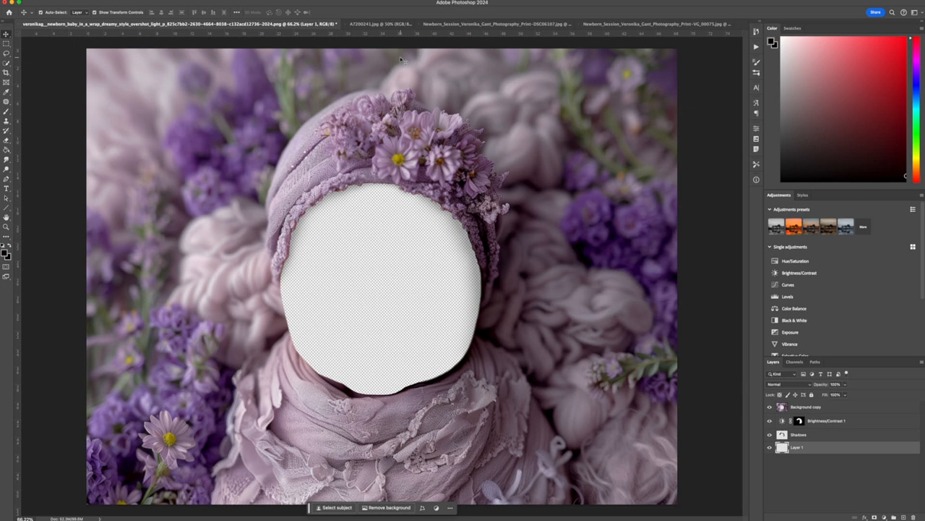
{"action": "mouse_move", "coordinate": [428, 99]}
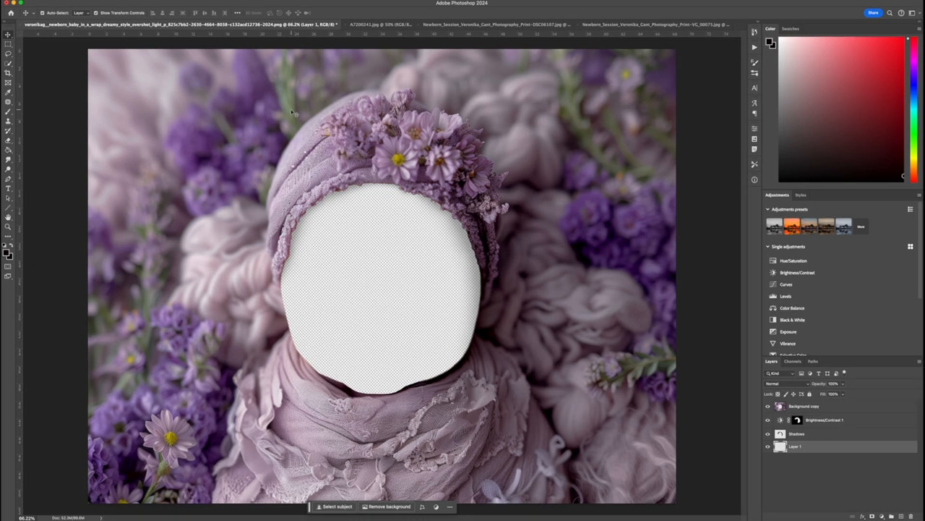
{"action": "mouse_move", "coordinate": [548, 142]}
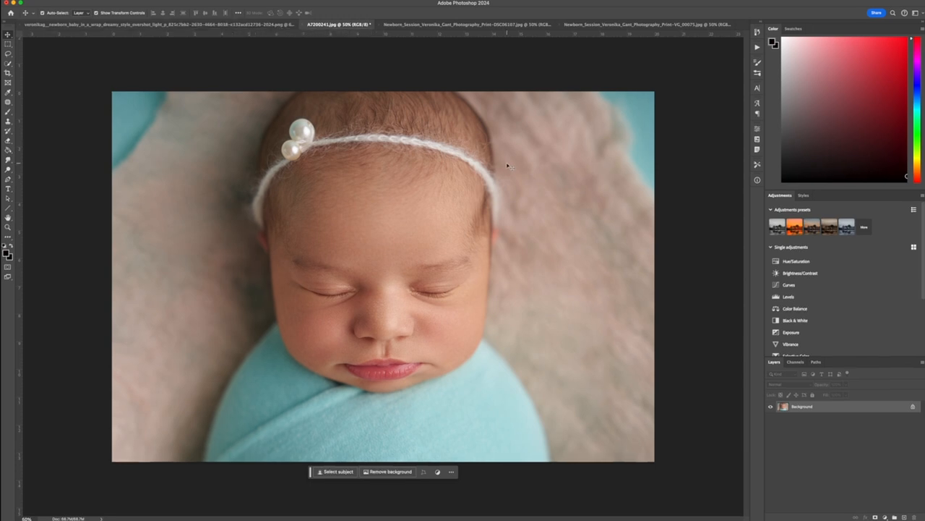
{"action": "mouse_move", "coordinate": [586, 261]}
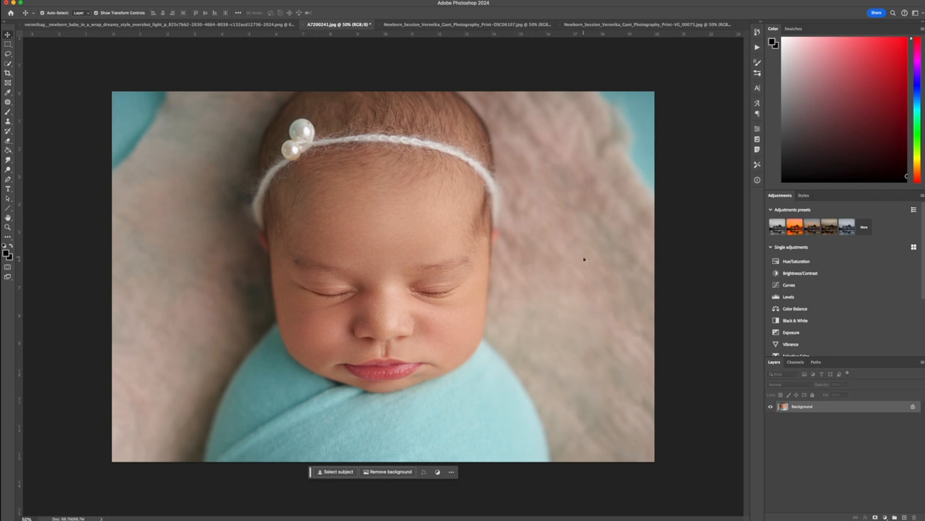
{"action": "mouse_move", "coordinate": [389, 100]}
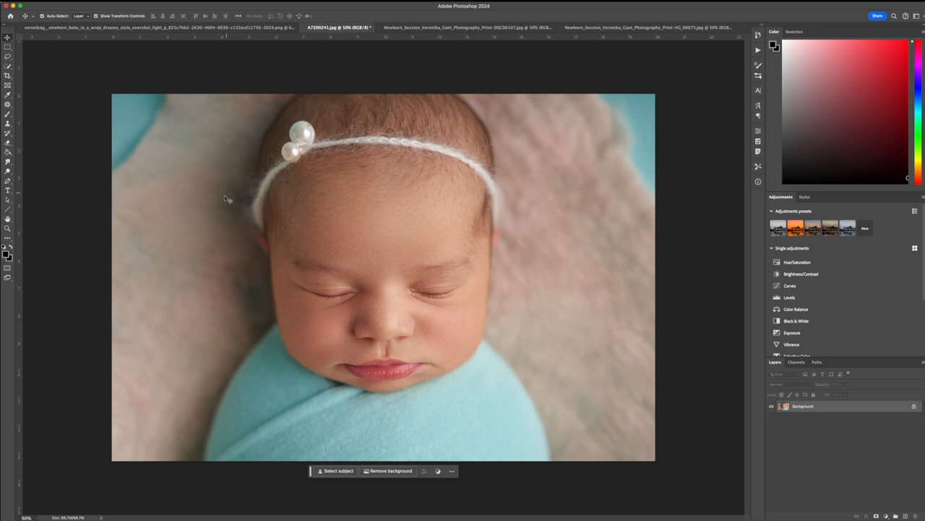
Flip the newborn photo canvas horizontally via Image > Image Rotation
{"action": "left_click", "coordinate": [144, 23]}
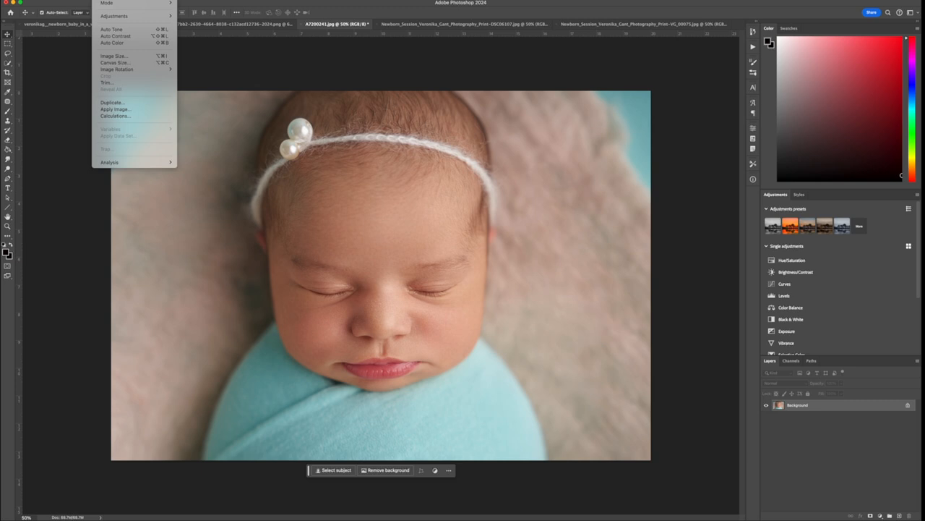
{"action": "mouse_move", "coordinate": [118, 69]}
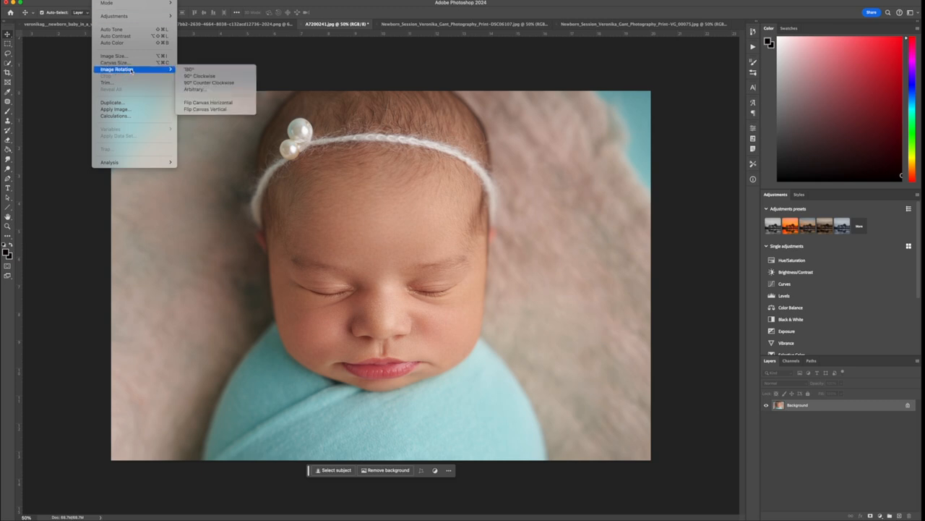
{"action": "mouse_move", "coordinate": [208, 101]}
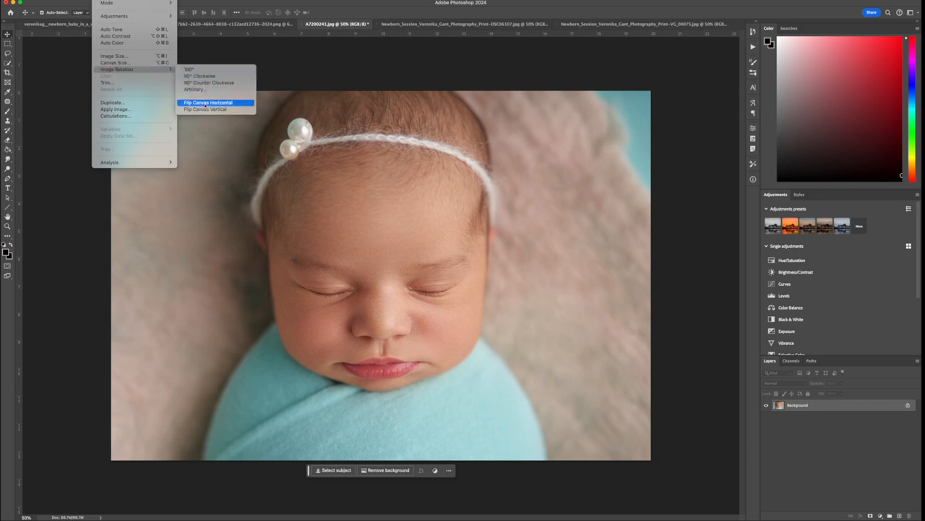
{"action": "left_click", "coordinate": [208, 101]}
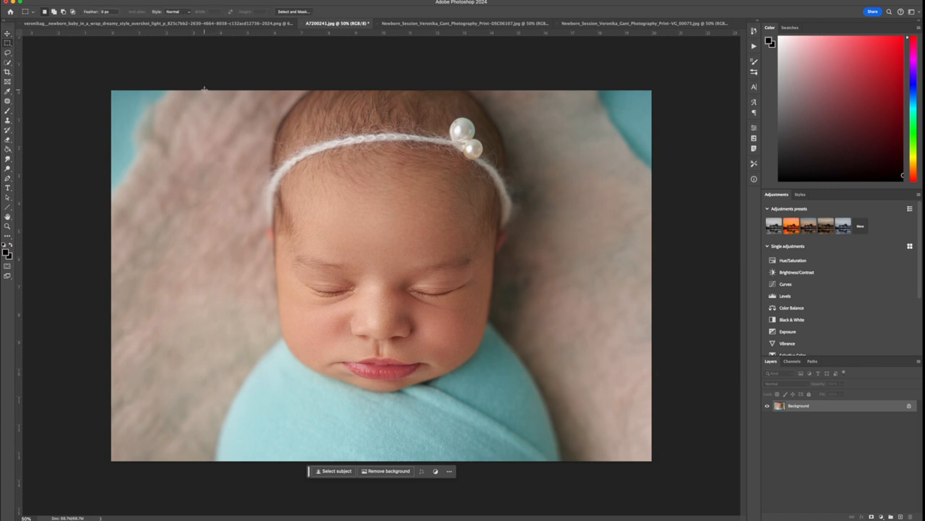
Select a rectangle around the baby's head and face with the marquee
{"action": "left_click_drag", "start_coordinate": [203, 90], "coordinate": [567, 460]}
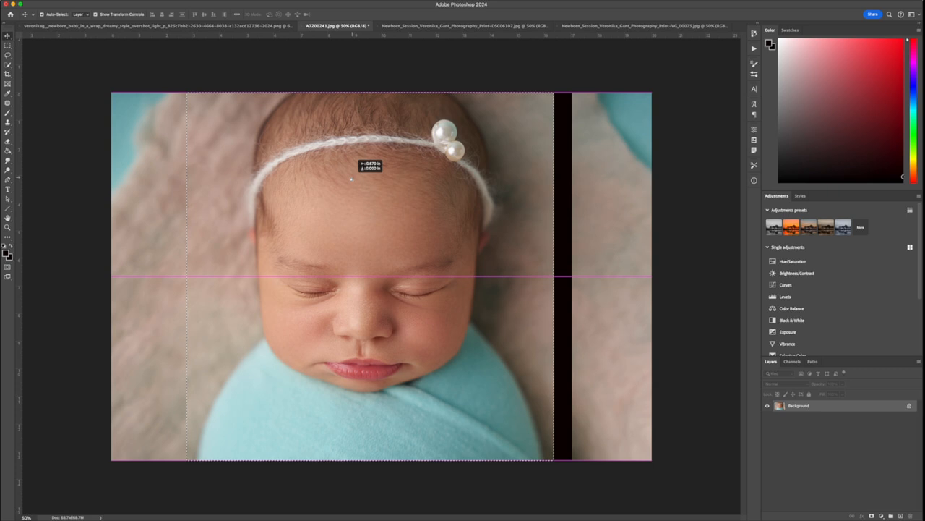
{"action": "left_click", "coordinate": [159, 26]}
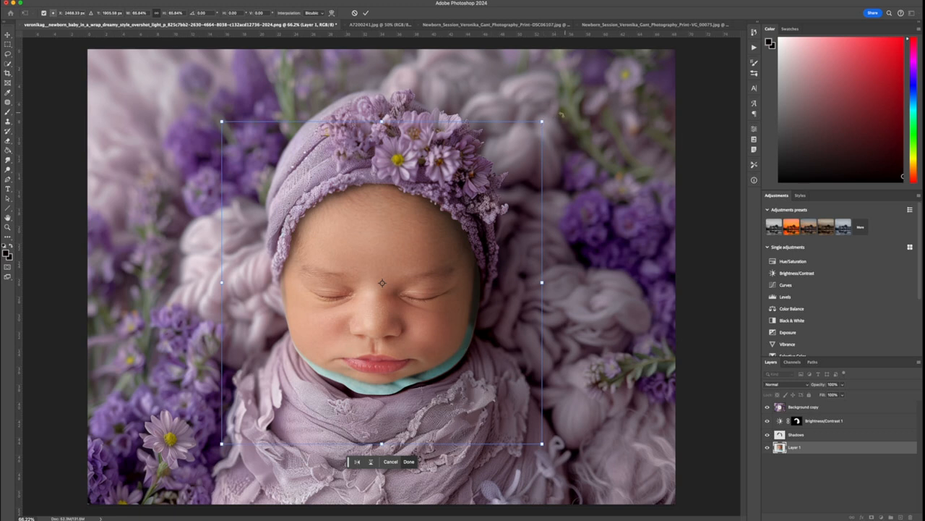
Scale the pasted face to fill the bonnet opening and commit the transform
{"action": "left_click_drag", "start_coordinate": [543, 121], "coordinate": [552, 113]}
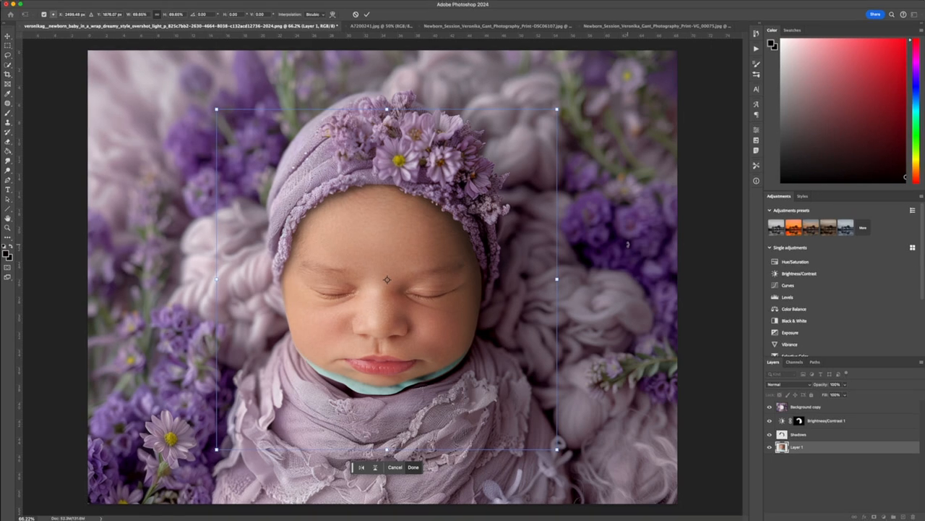
{"action": "mouse_move", "coordinate": [436, 235]}
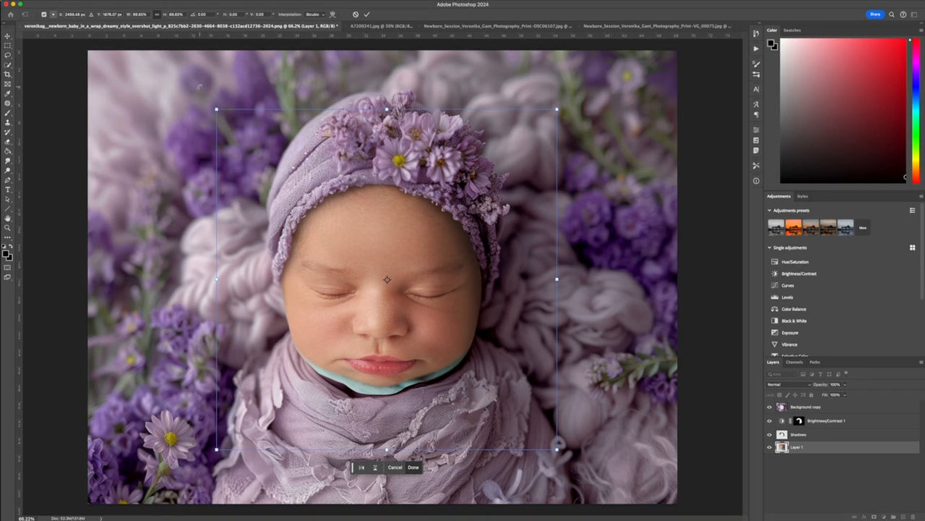
{"action": "left_click", "coordinate": [413, 466]}
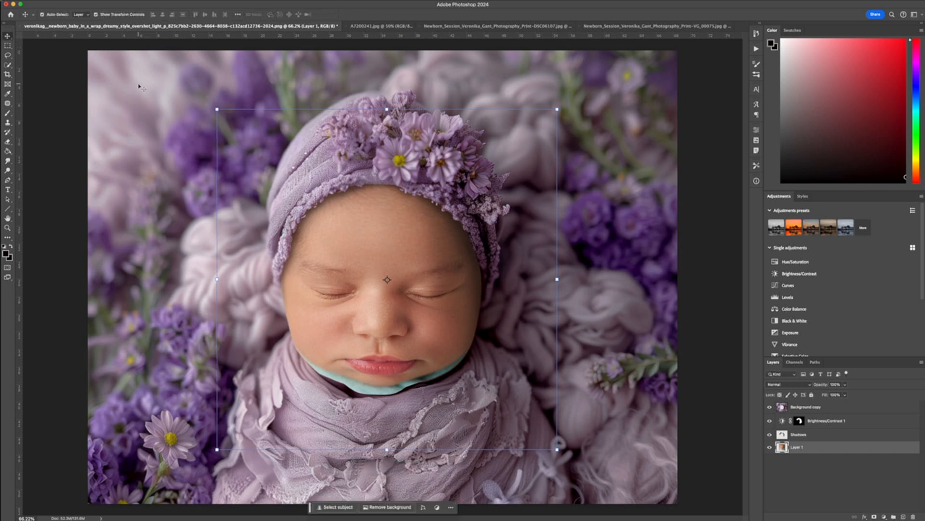
{"action": "mouse_move", "coordinate": [604, 154]}
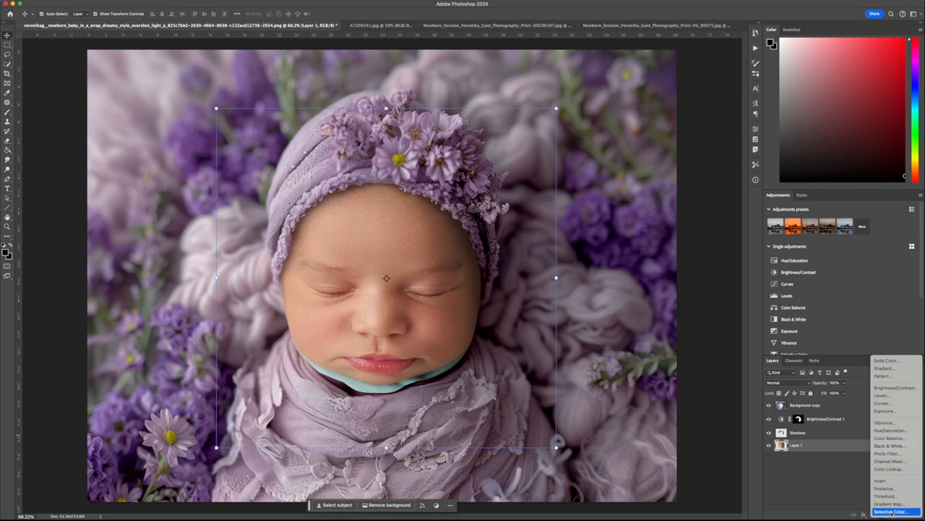
Add a Selective Color adjustment layer and reorder it in the layer stack
{"action": "left_click", "coordinate": [890, 512]}
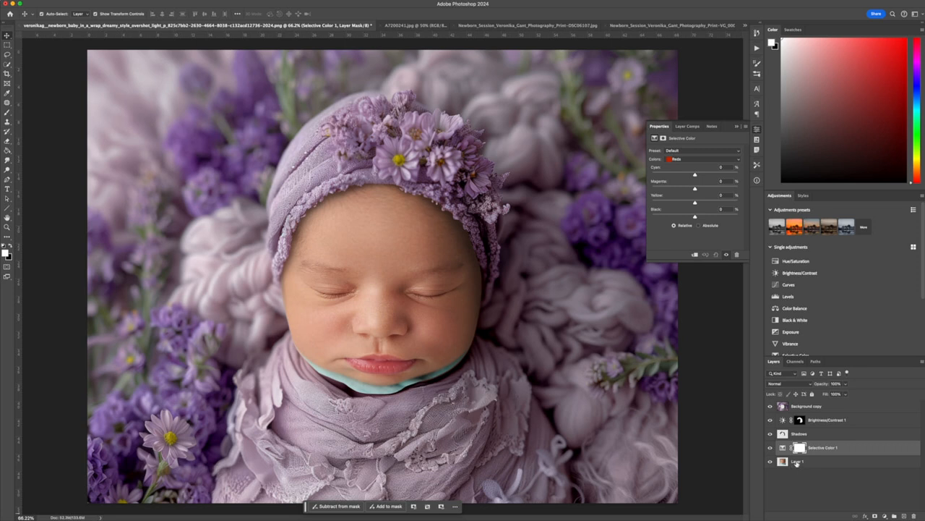
{"action": "left_click", "coordinate": [828, 419]}
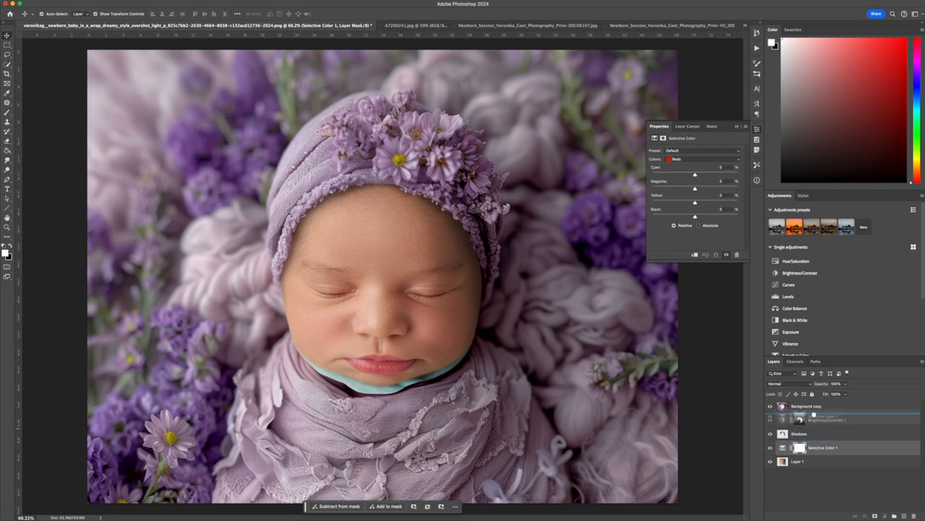
{"action": "left_click_drag", "start_coordinate": [821, 447], "coordinate": [822, 408]}
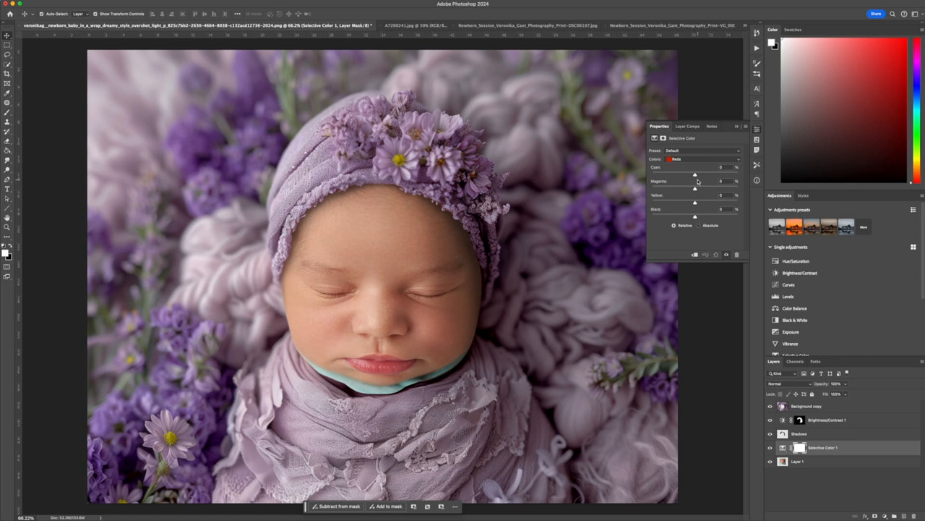
Tune the Reds range — cyan, yellow, magenta and black — to warm the baby's skin
{"action": "left_click_drag", "start_coordinate": [699, 173], "coordinate": [692, 173]}
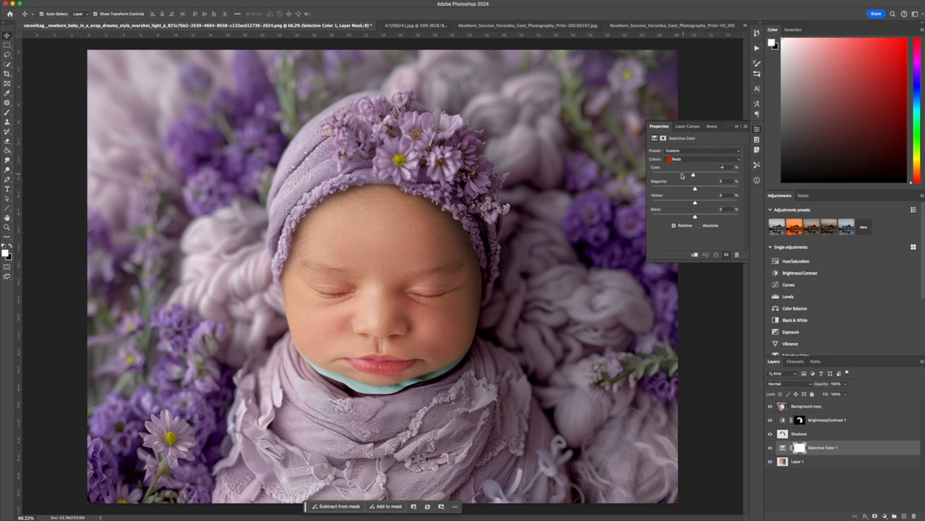
{"action": "left_click_drag", "start_coordinate": [692, 174], "coordinate": [712, 174]}
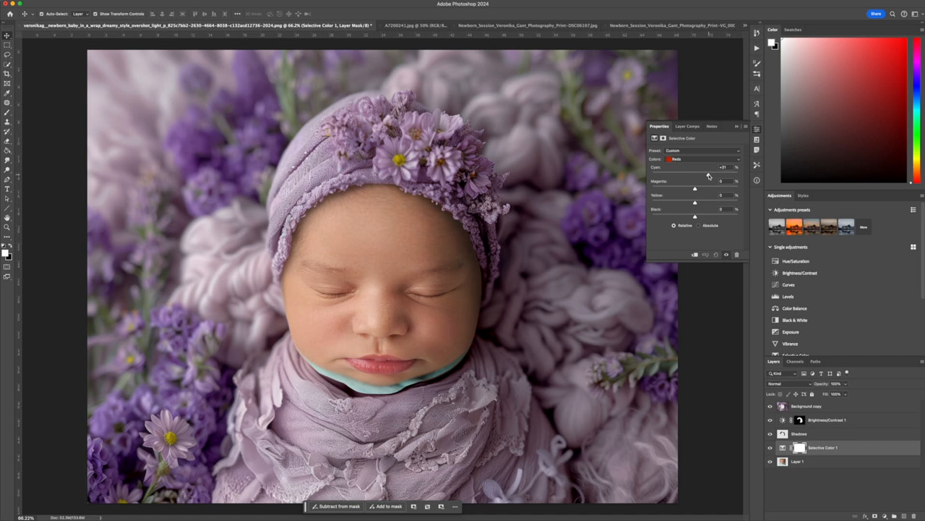
{"action": "left_click_drag", "start_coordinate": [711, 167], "coordinate": [700, 167]}
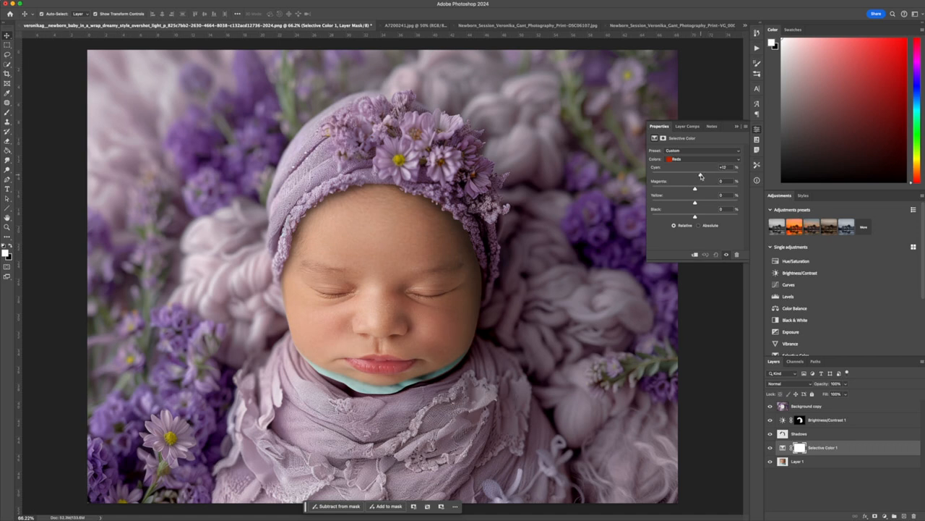
{"action": "left_click_drag", "start_coordinate": [700, 173], "coordinate": [691, 174]}
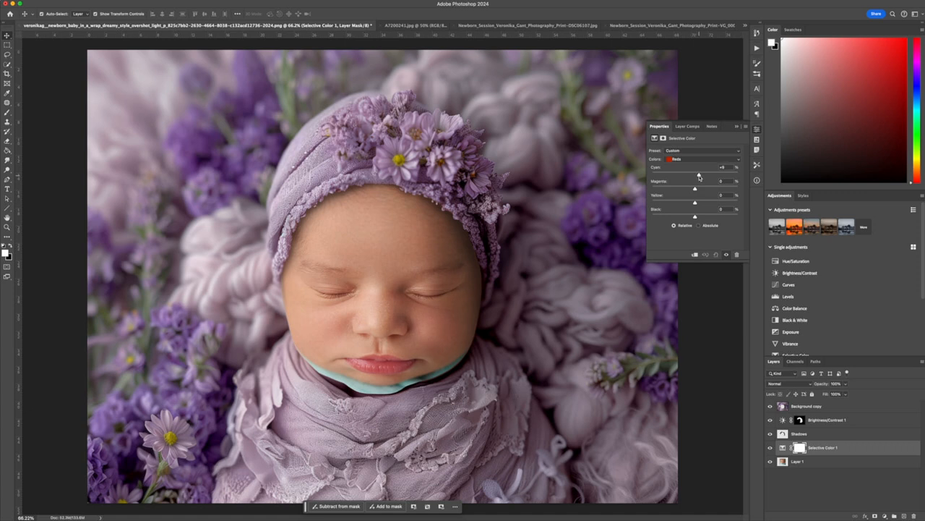
{"action": "left_click_drag", "start_coordinate": [697, 173], "coordinate": [693, 188]}
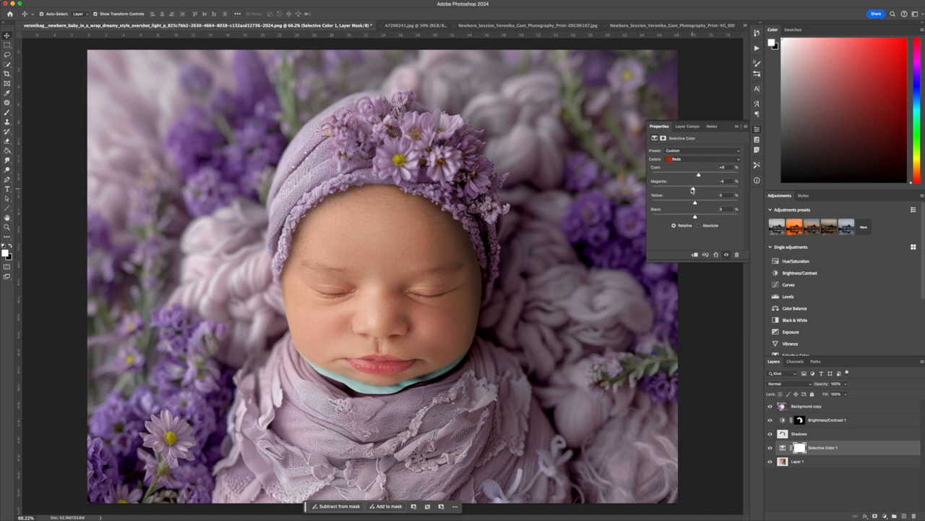
{"action": "left_click_drag", "start_coordinate": [697, 188], "coordinate": [691, 188]}
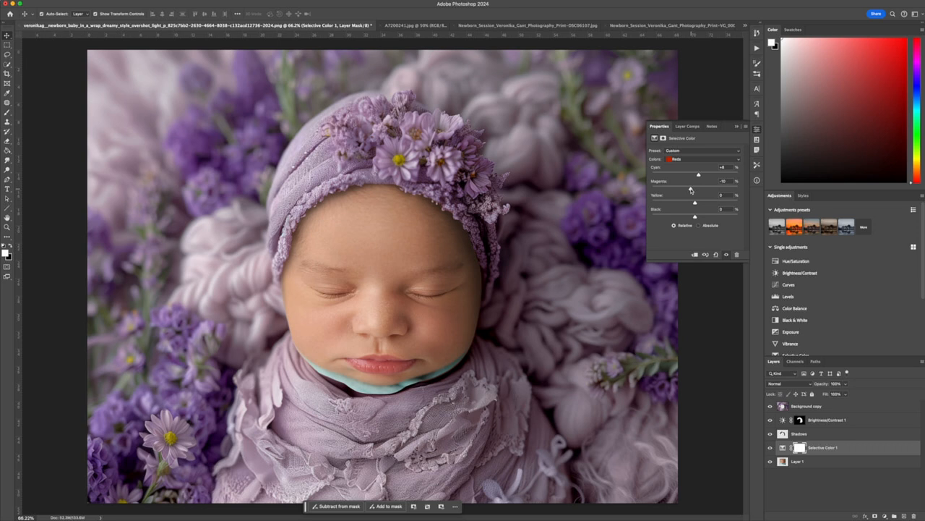
{"action": "left_click_drag", "start_coordinate": [692, 187], "coordinate": [695, 186]}
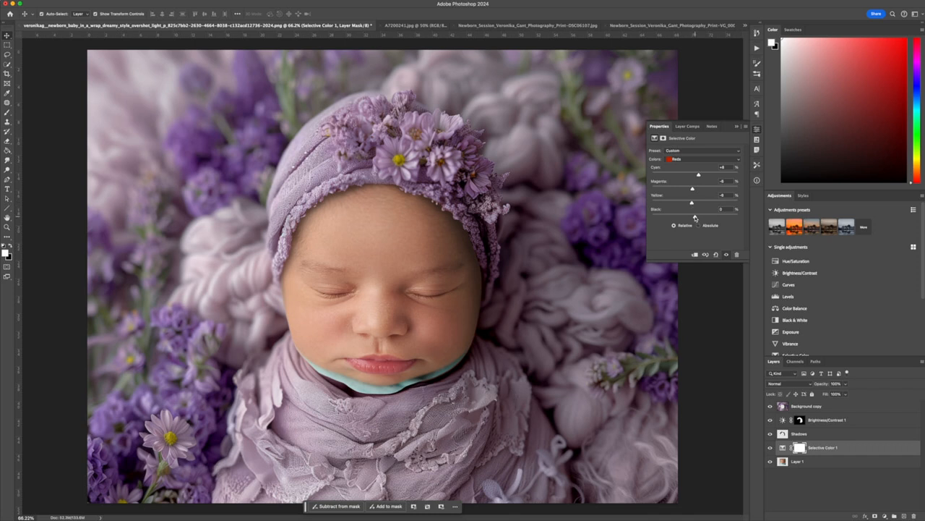
Switch to another colour range and adjust its tones to match the backdrop
{"action": "left_click", "coordinate": [701, 158]}
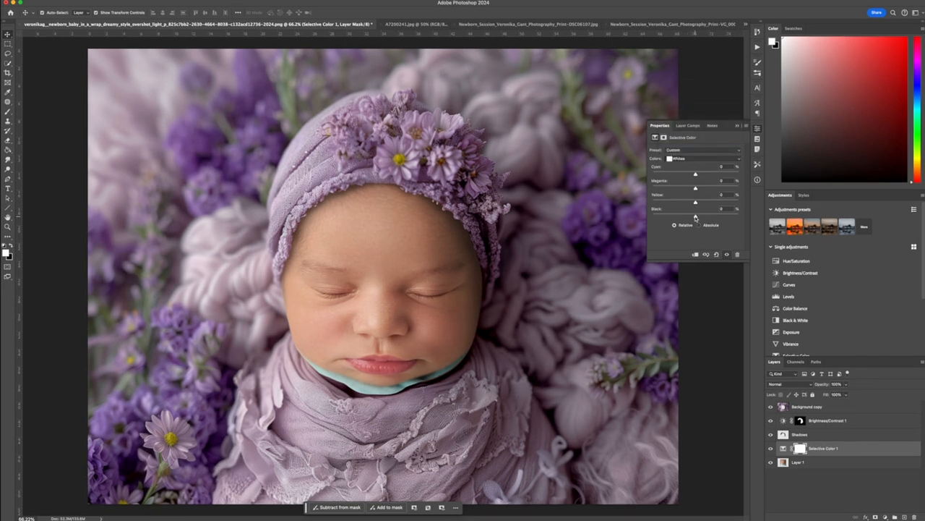
{"action": "left_click_drag", "start_coordinate": [694, 208], "coordinate": [707, 208]}
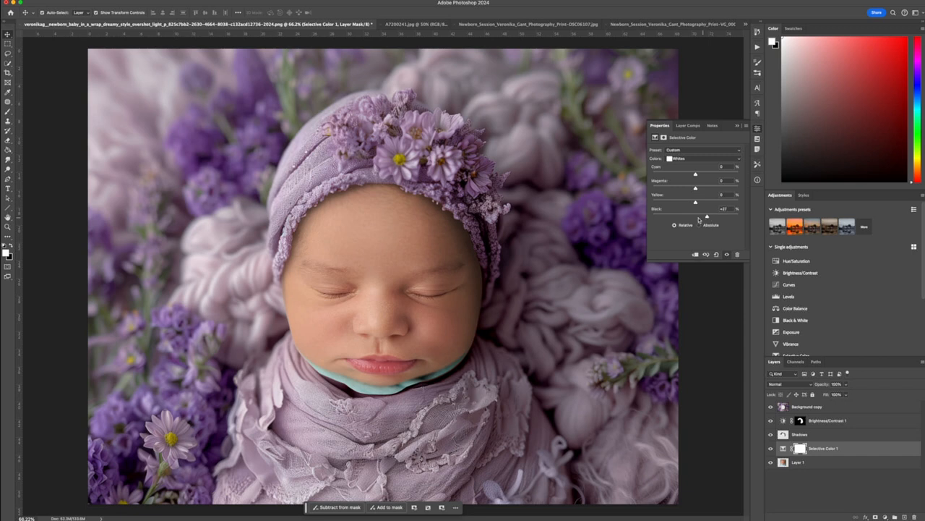
{"action": "left_click_drag", "start_coordinate": [707, 215], "coordinate": [685, 215]}
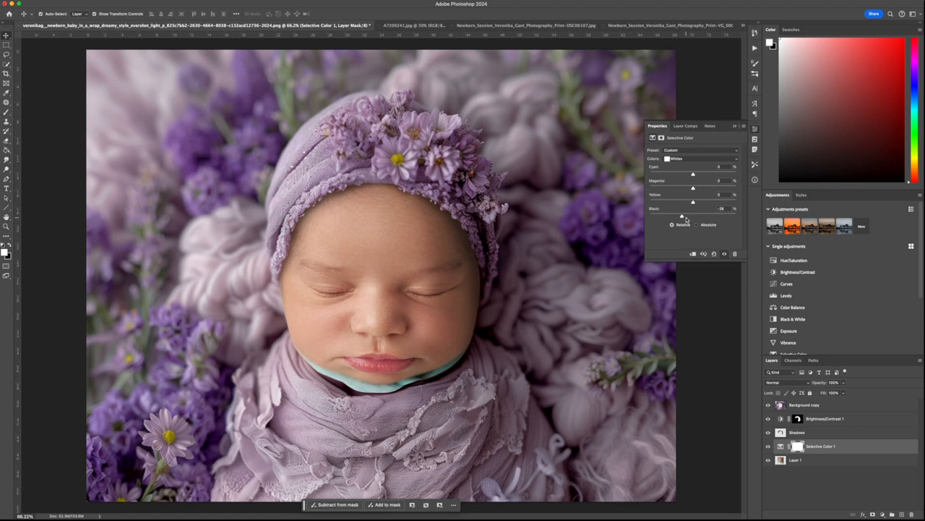
{"action": "mouse_move", "coordinate": [688, 167]}
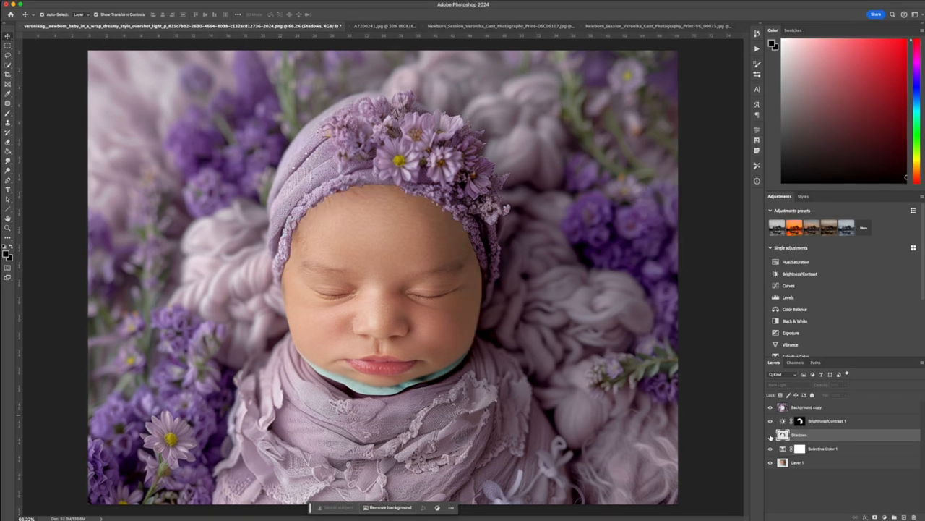
{"action": "left_click", "coordinate": [769, 433]}
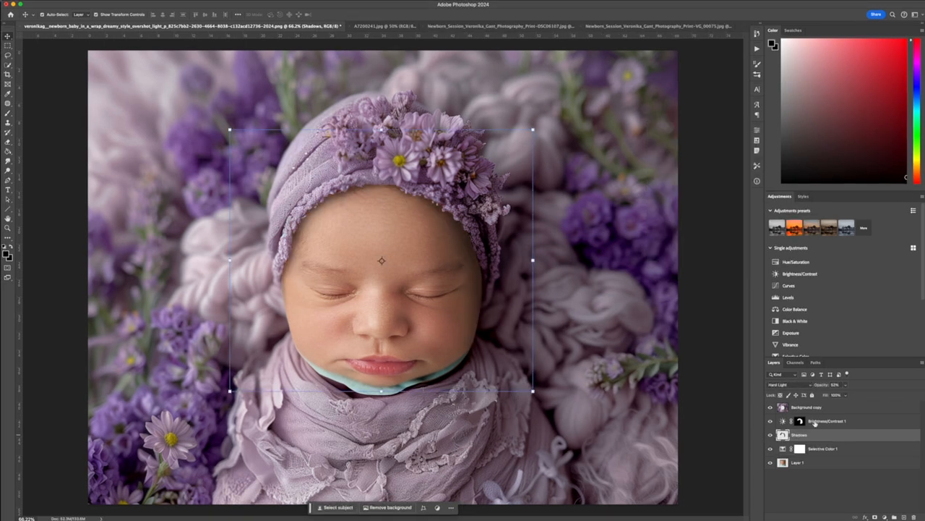
{"action": "left_click", "coordinate": [769, 421]}
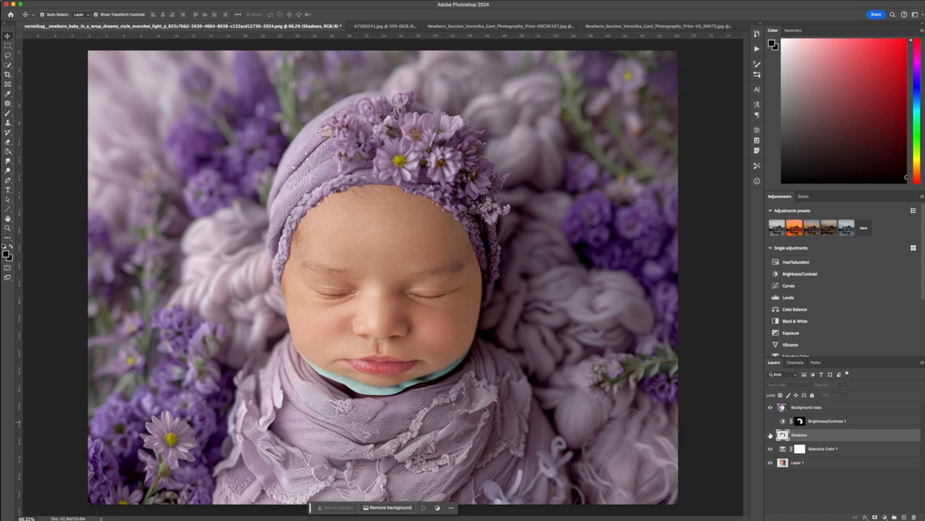
{"action": "left_click", "coordinate": [824, 419]}
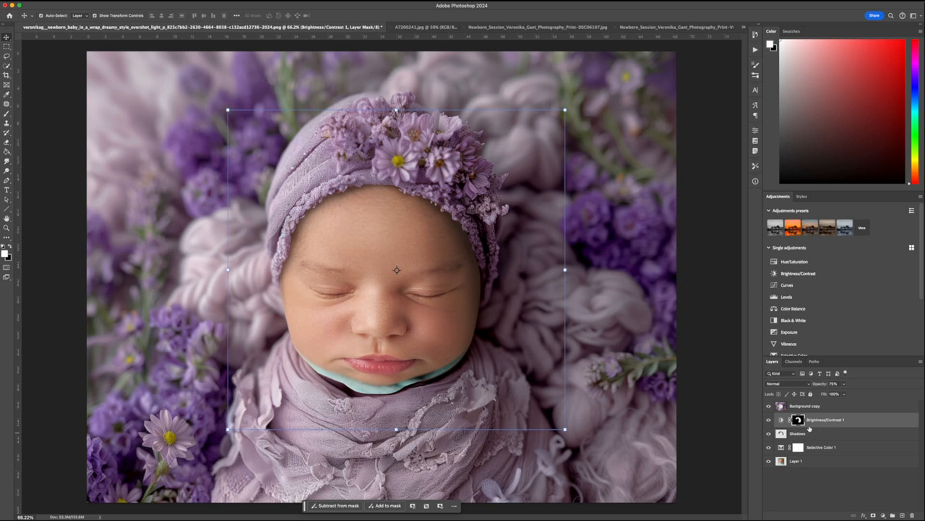
{"action": "left_click", "coordinate": [804, 405]}
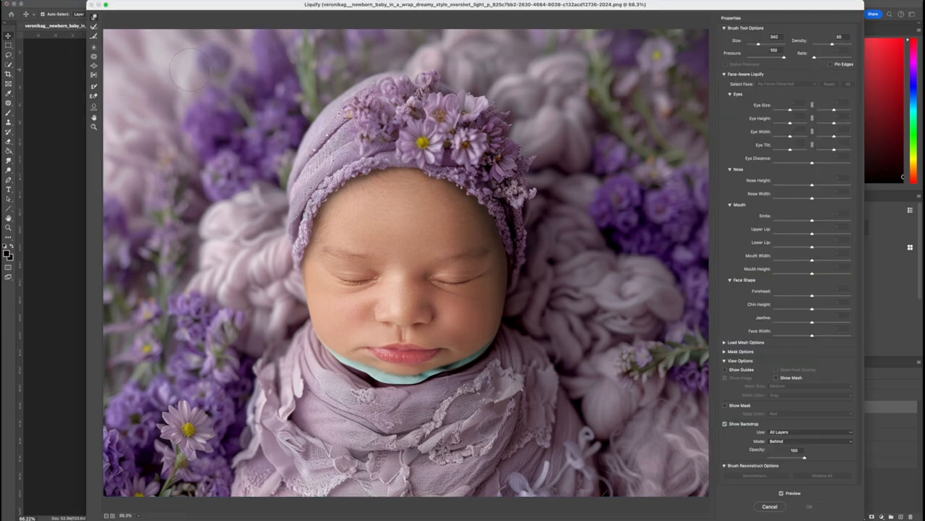
{"action": "mouse_move", "coordinate": [523, 333]}
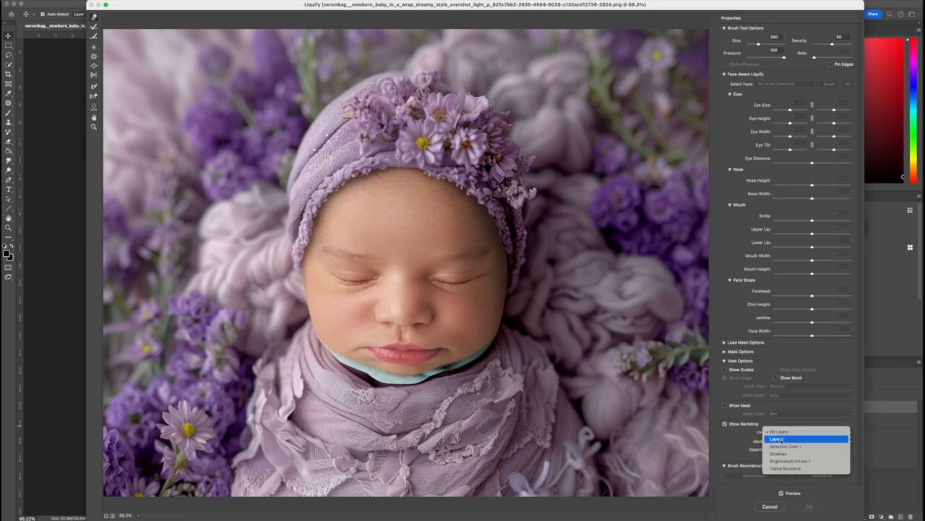
Show another layer as Liquify backdrop and push the chin edge down to close the gap
{"action": "left_click", "coordinate": [778, 438]}
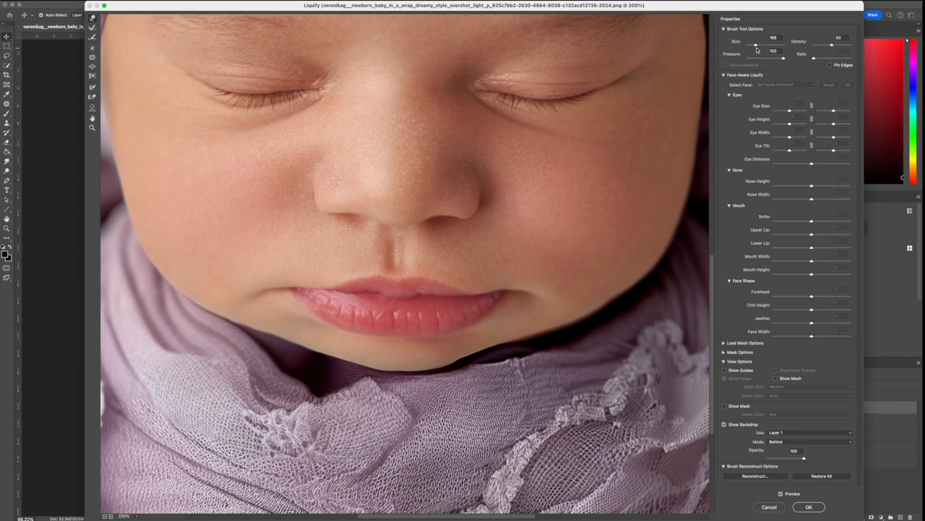
{"action": "left_click_drag", "start_coordinate": [778, 45], "coordinate": [749, 44]}
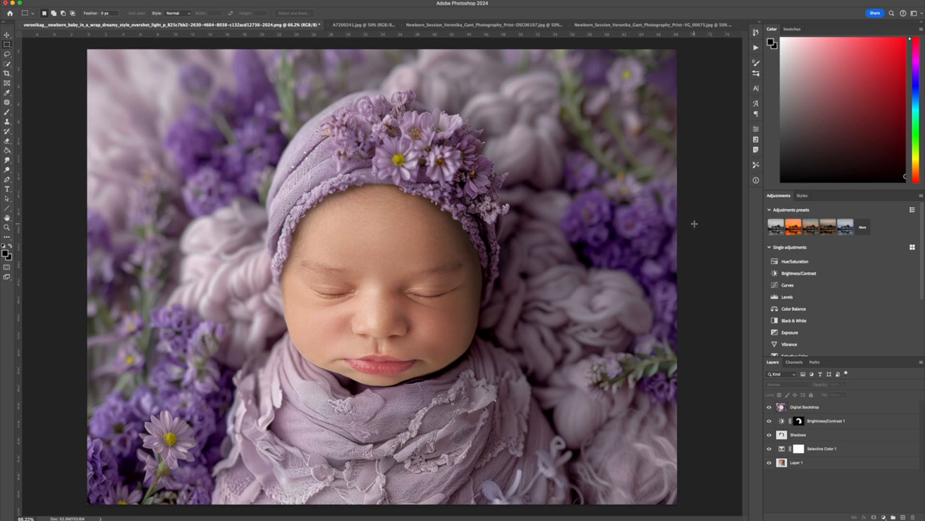
{"action": "mouse_move", "coordinate": [707, 281]}
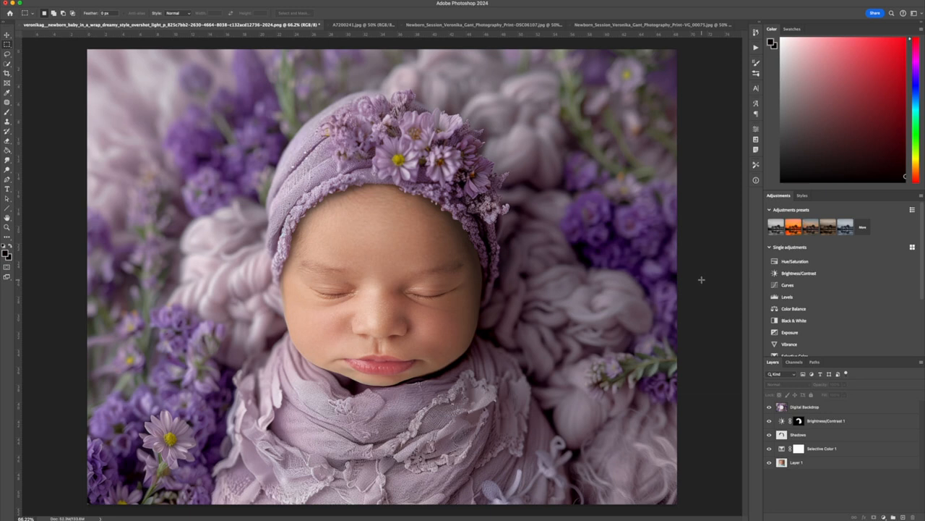
Select all and stamp visible layers into a new merged layer (Shift+Option+Cmd+E)
{"action": "key", "text": "cmd+a"}
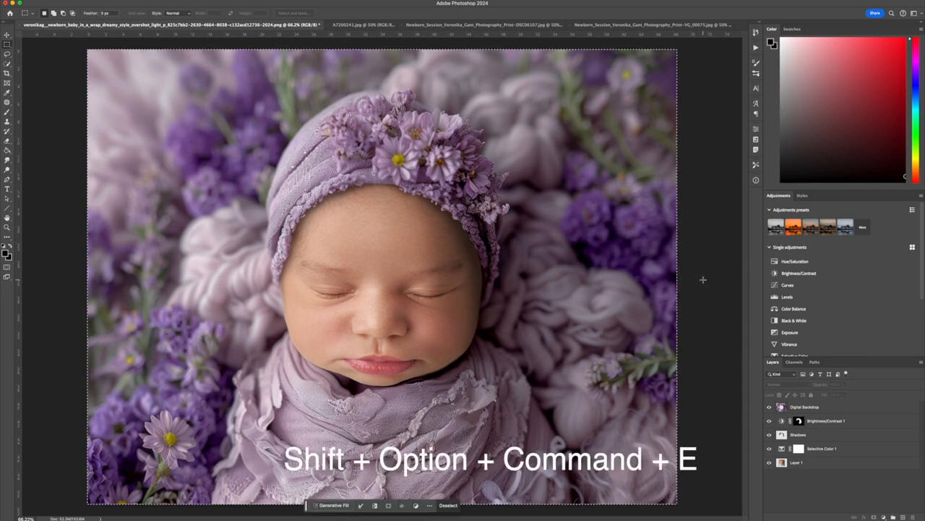
{"action": "key", "text": "shift+option+command+e"}
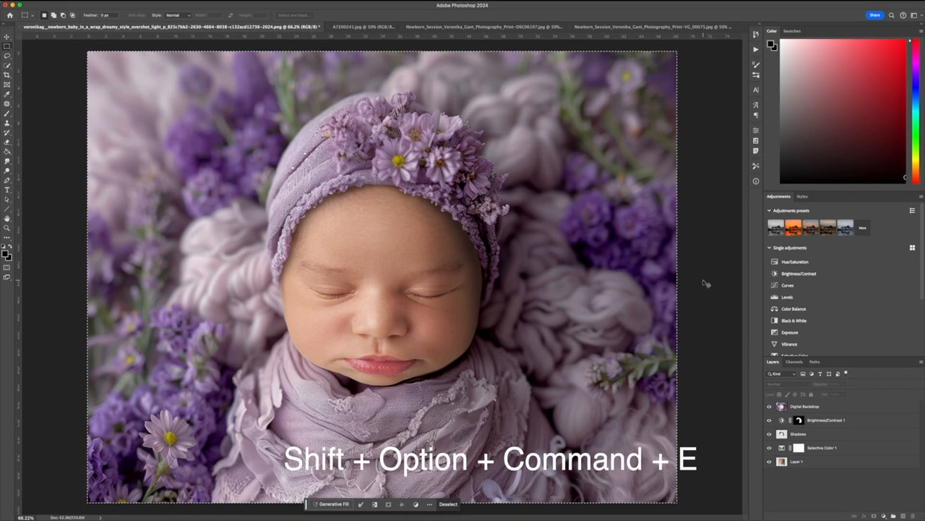
{"action": "key", "text": "shift+option+command+e"}
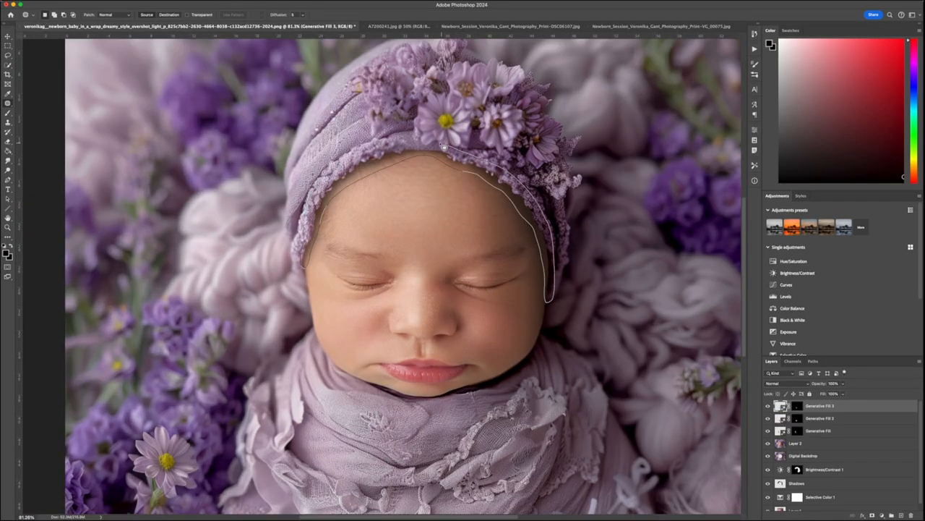
Generative-fill the face edge beside the bonnet, pick a variation, then fill along the cheek side
{"action": "left_click", "coordinate": [723, 188]}
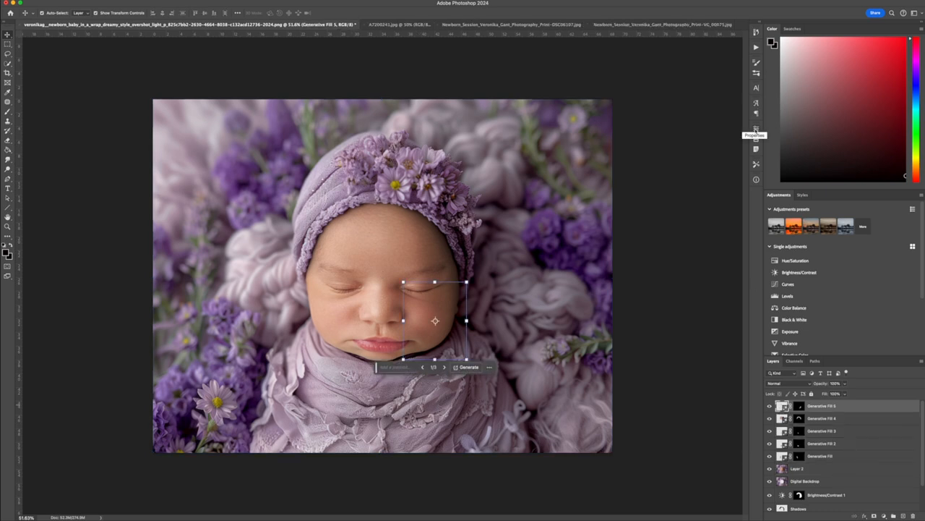
{"action": "left_click", "coordinate": [756, 135]}
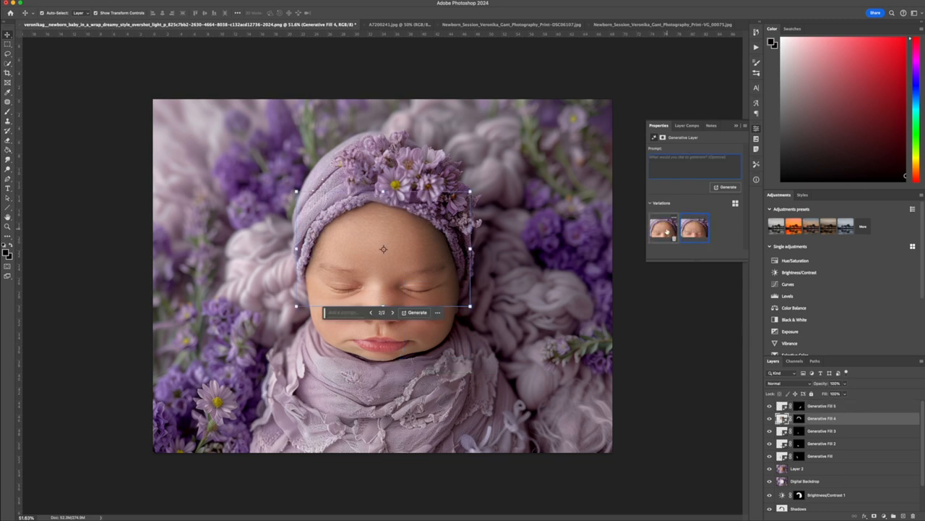
{"action": "left_click", "coordinate": [694, 225]}
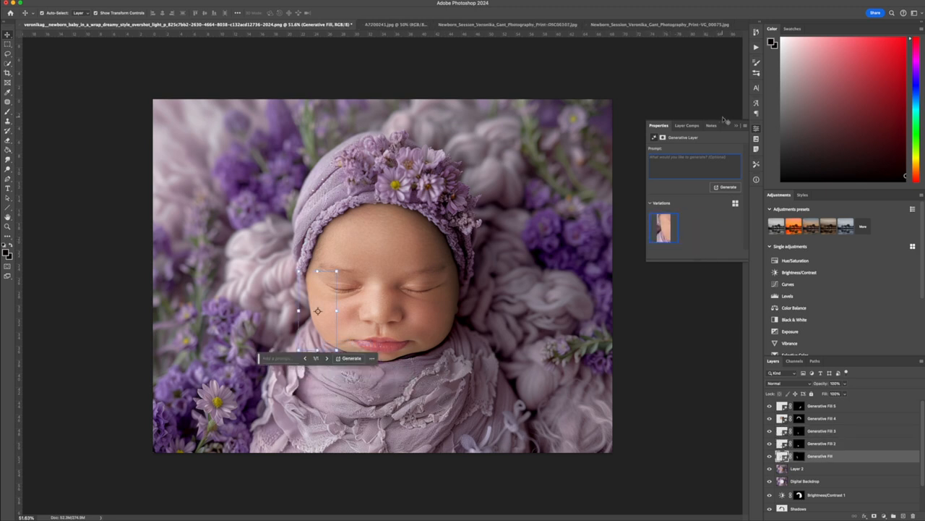
{"action": "left_click", "coordinate": [821, 405]}
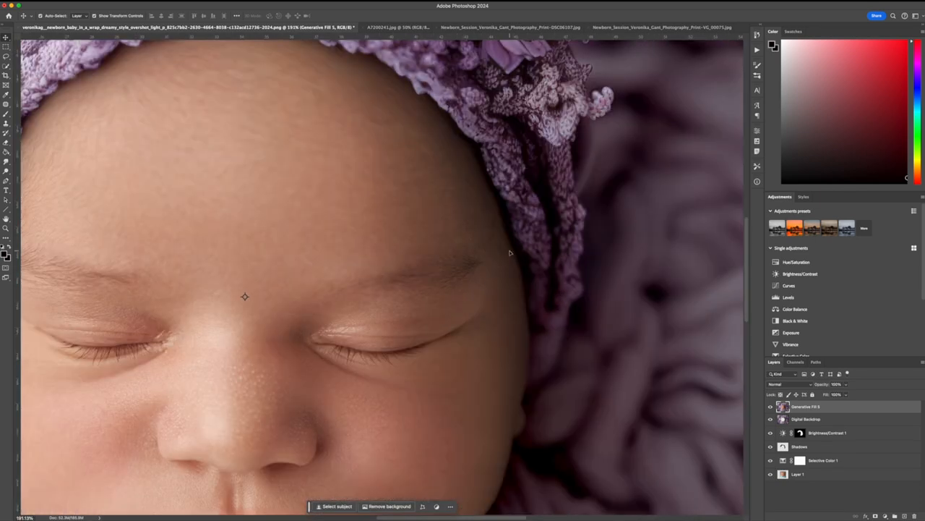
{"action": "mouse_move", "coordinate": [445, 134]}
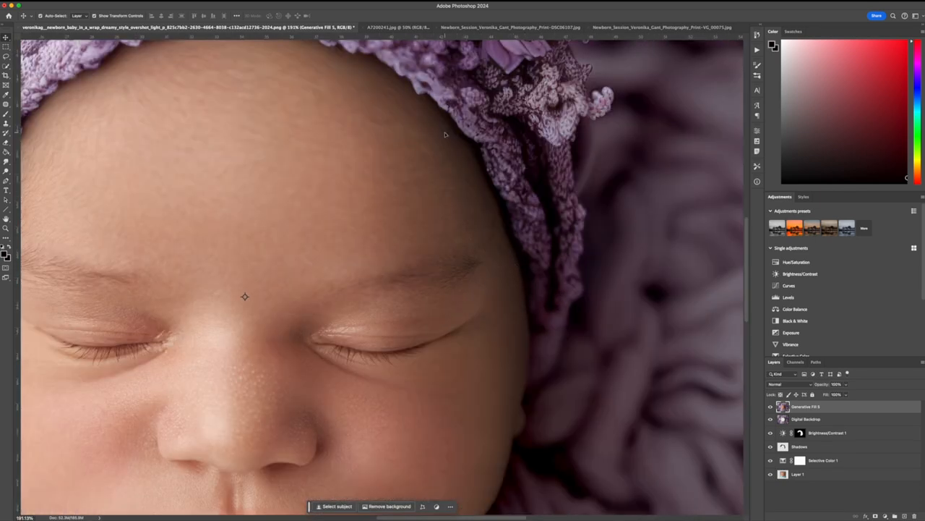